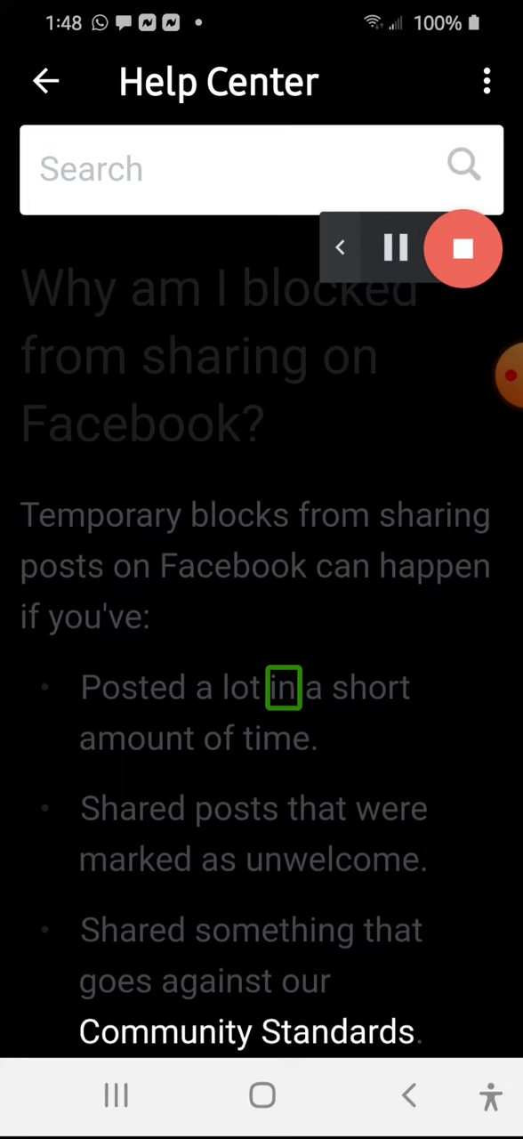
Share the Help Center article about being blocked from sharing to Facebook via the three-dot menu
scroll(down, 3)
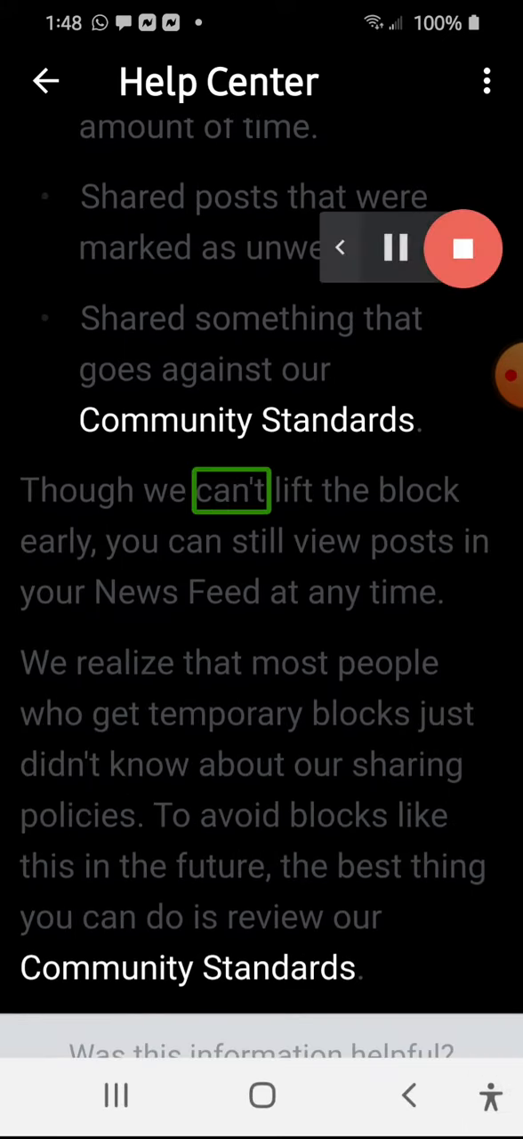
click(326, 541)
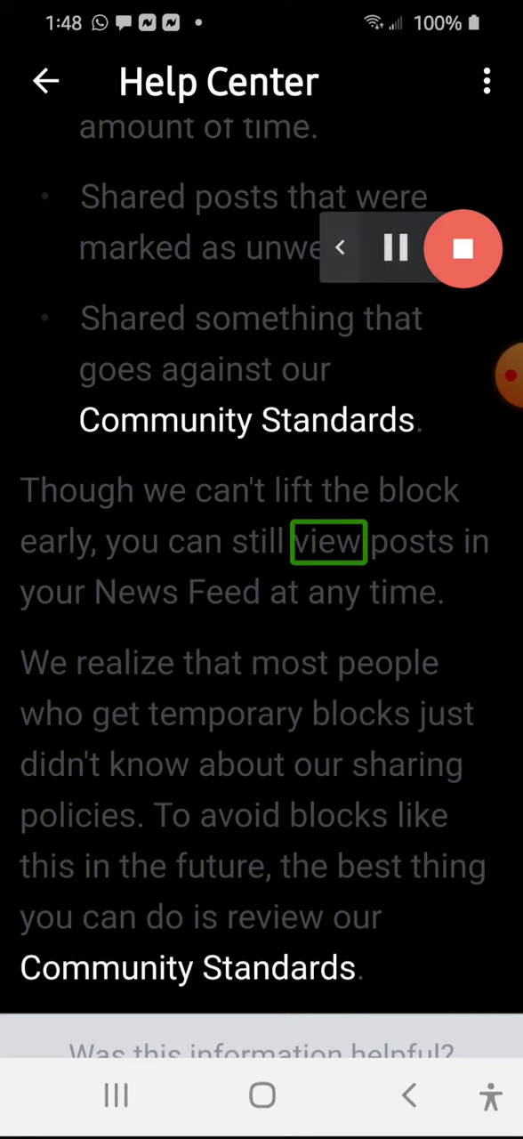
scroll(down, 3)
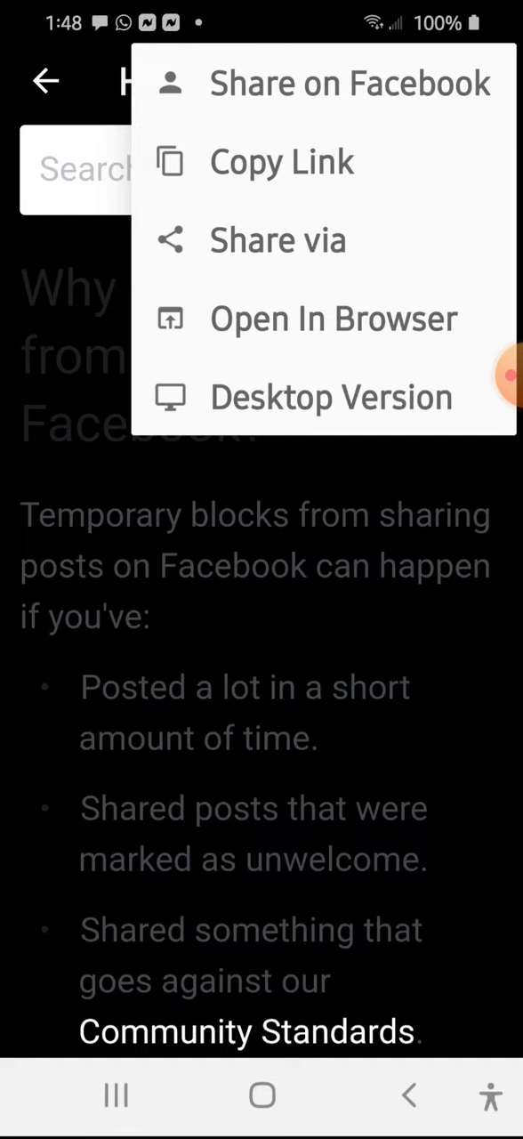
click(351, 83)
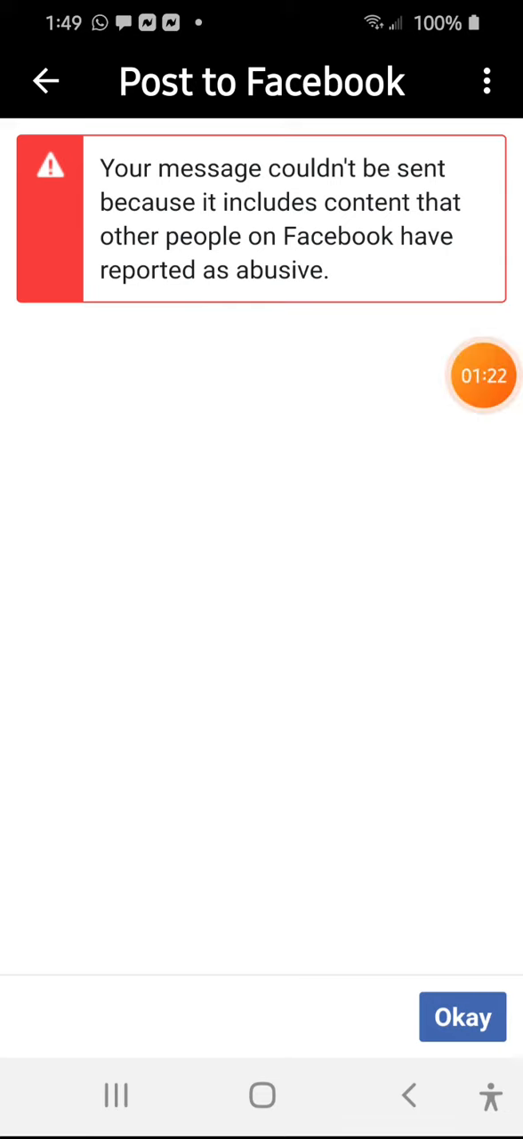
Post the article share, triggering the 'Post to Facebook' reported-abusive content error
click(485, 374)
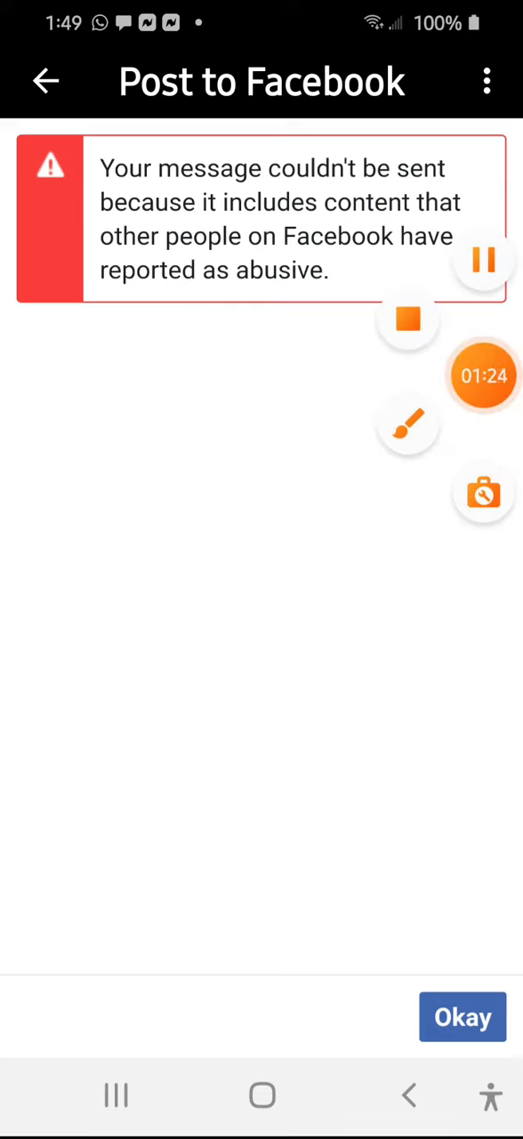